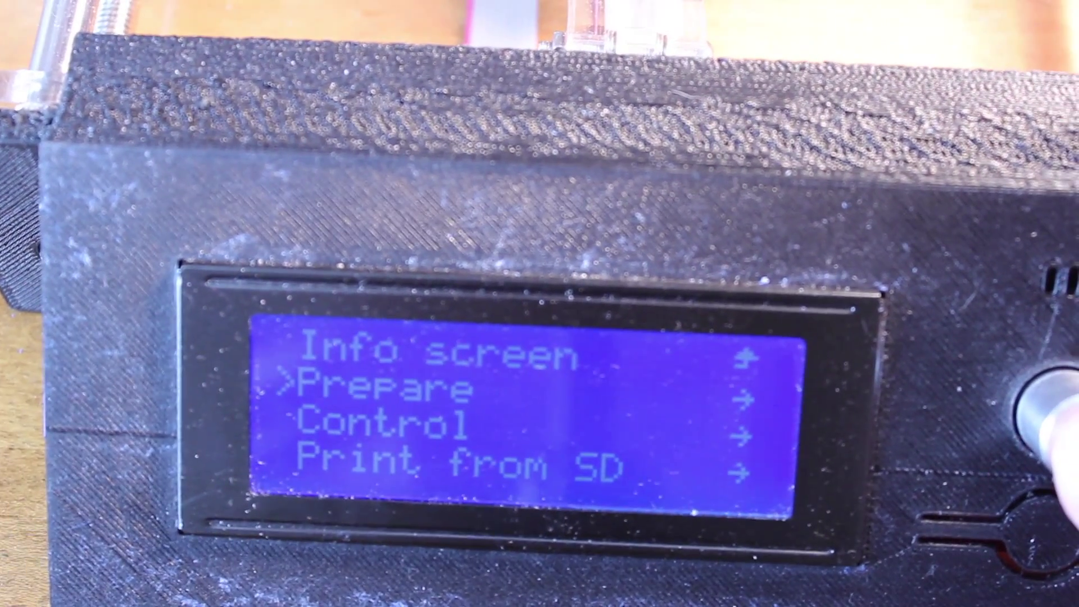
# Enter the Prepare menu from the main menu to browse its options
pyautogui.click(1043, 396)
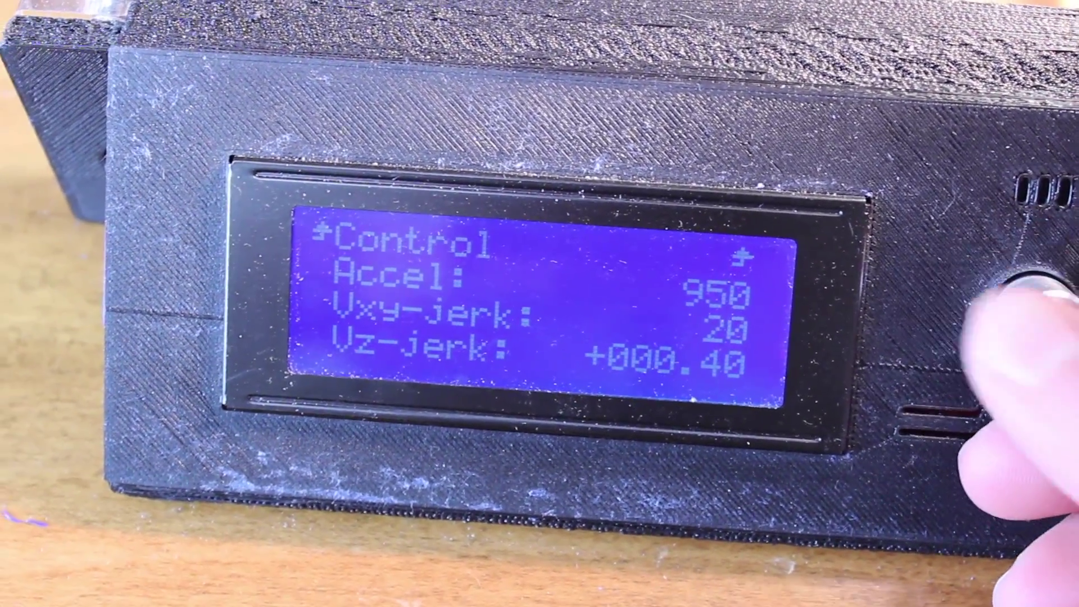
# Leave the Motion settings (Accel 950, Vxy-jerk 20, Vz-jerk 0.40) and return to Control
pyautogui.click(1021, 301)
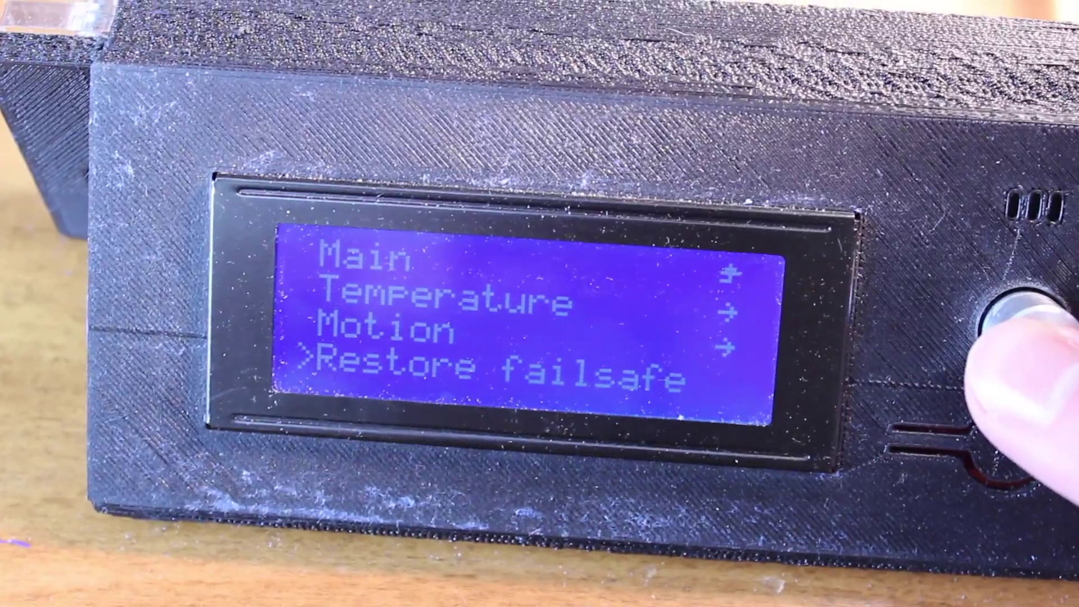